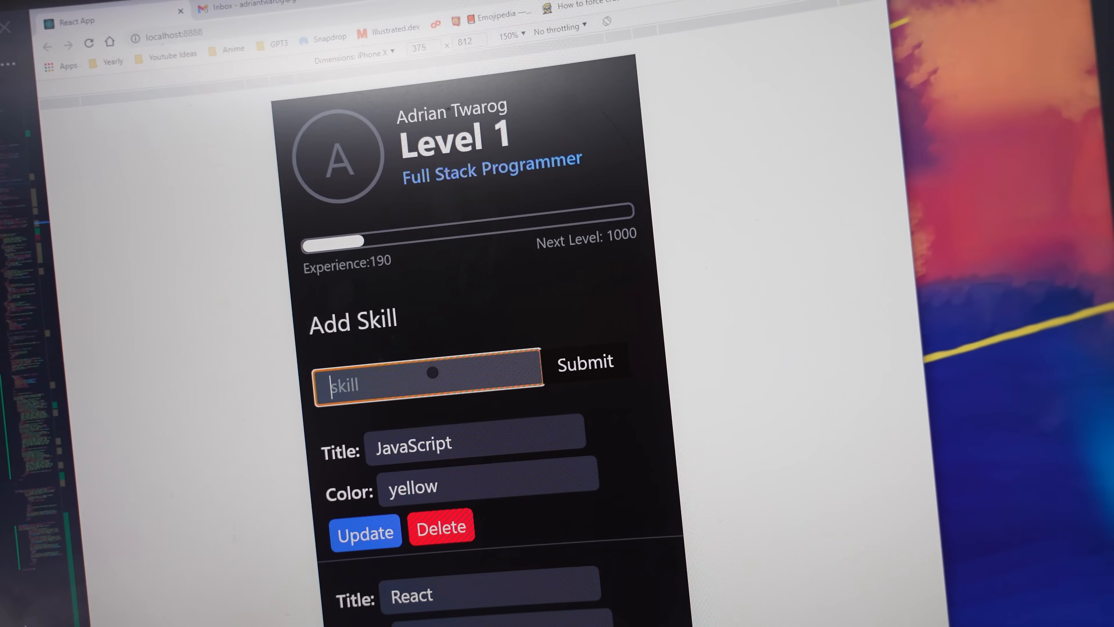
text(Angul)
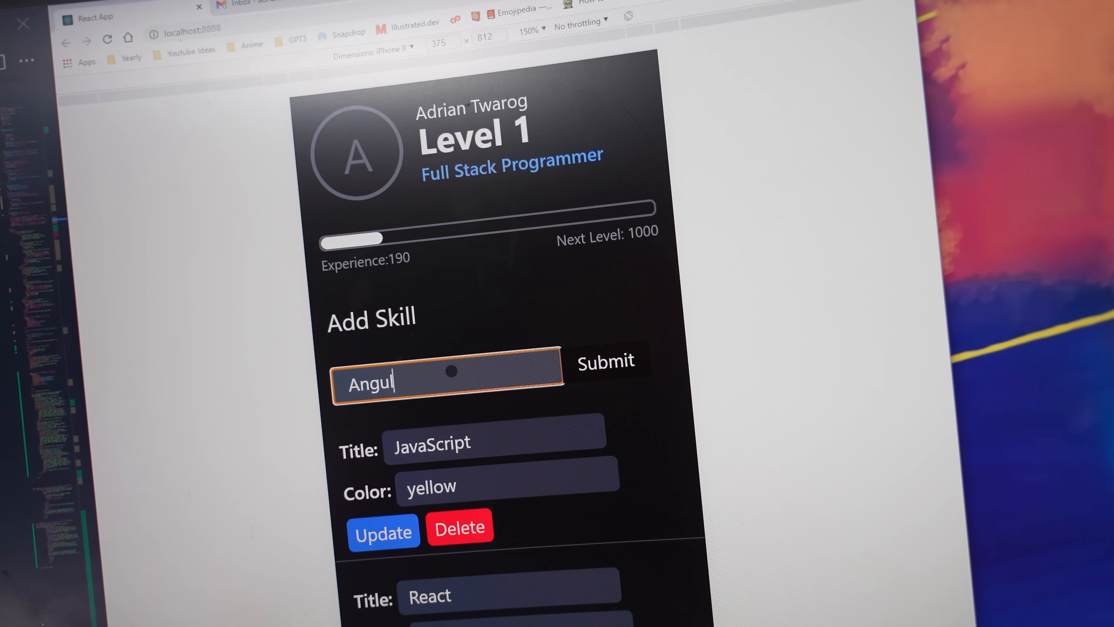